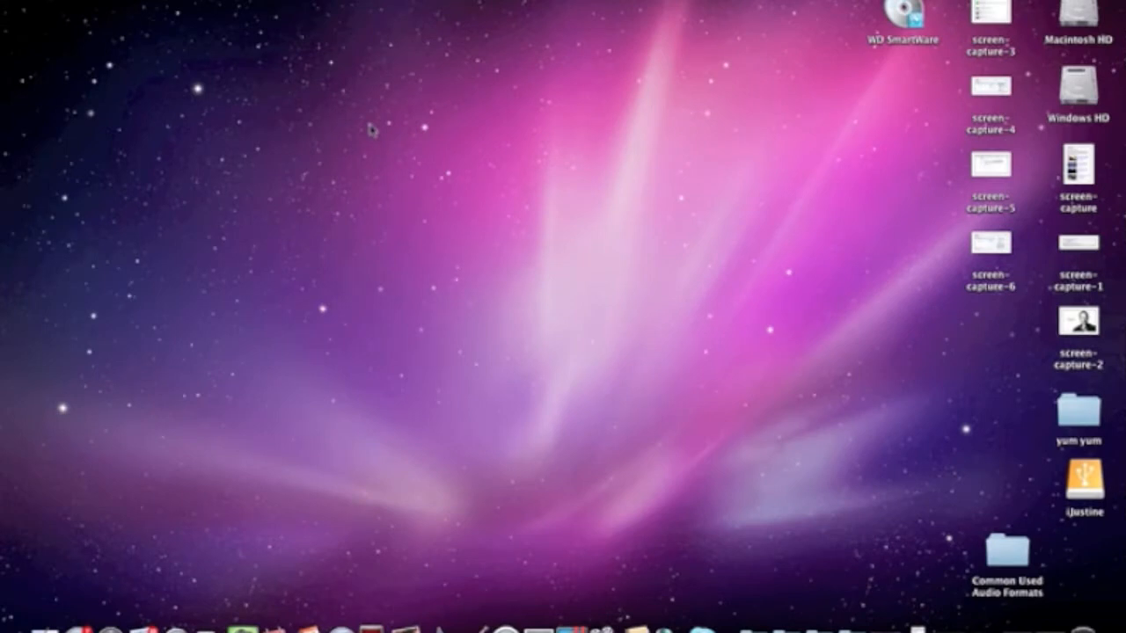
pyautogui.moveTo(714, 60)
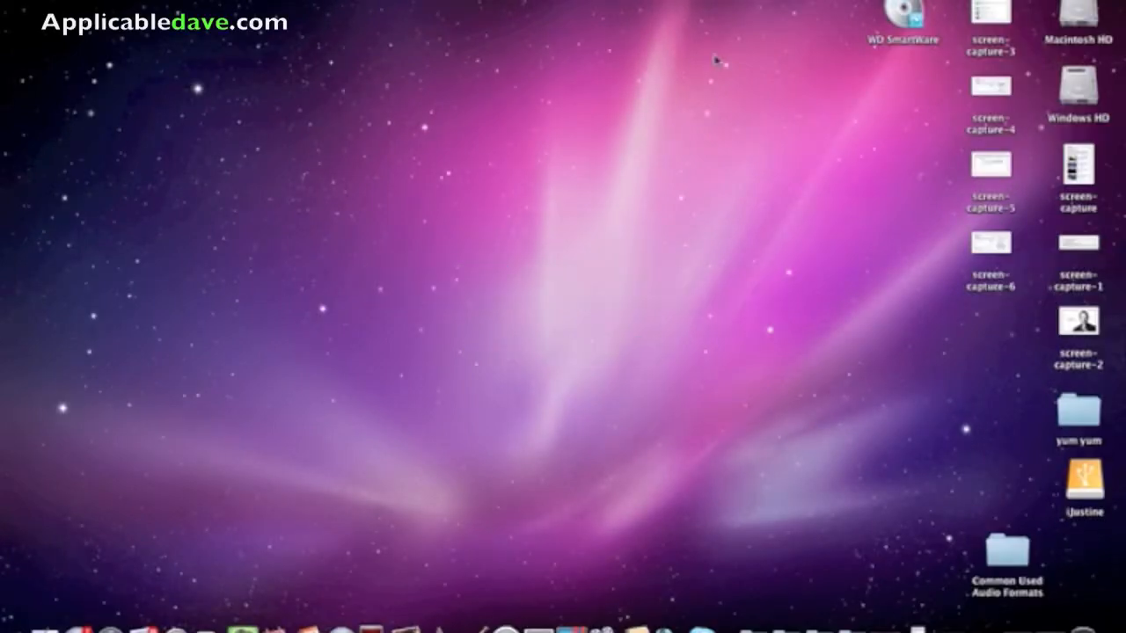
pyautogui.moveTo(586, 129)
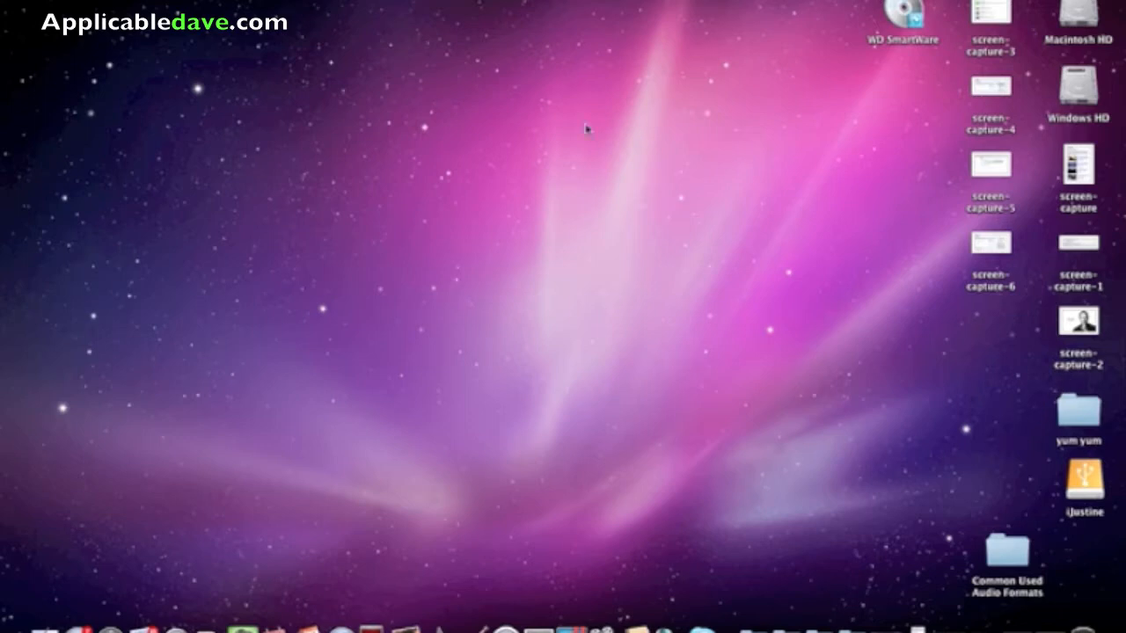
pyautogui.moveTo(640, 105)
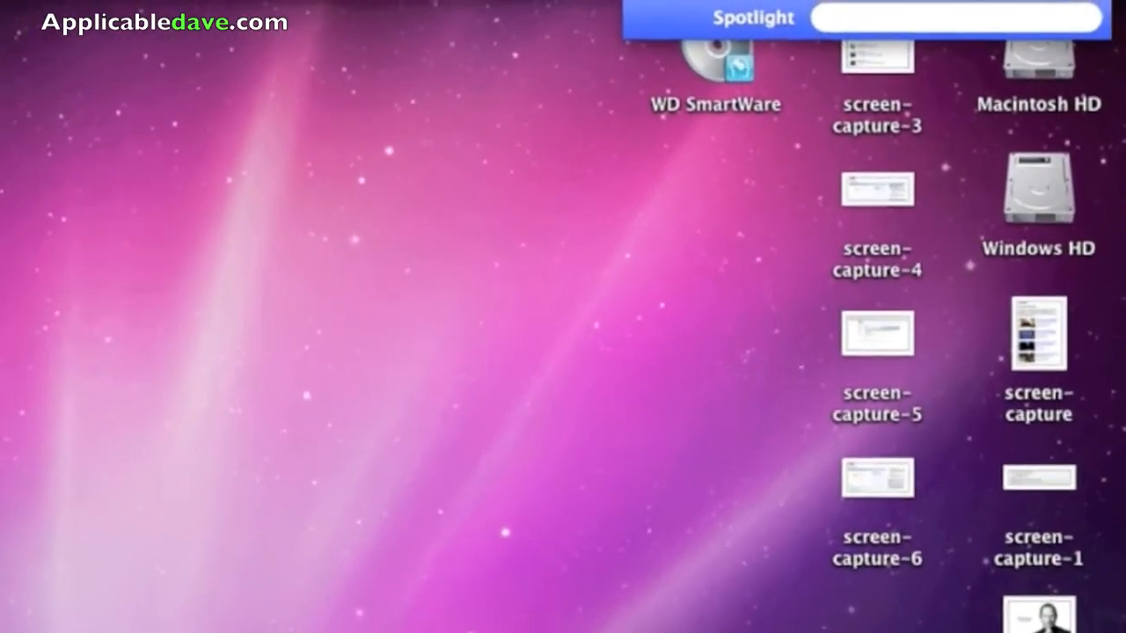
# Search Spotlight for 'cam' to launch Camouflage.
pyautogui.write('cam')
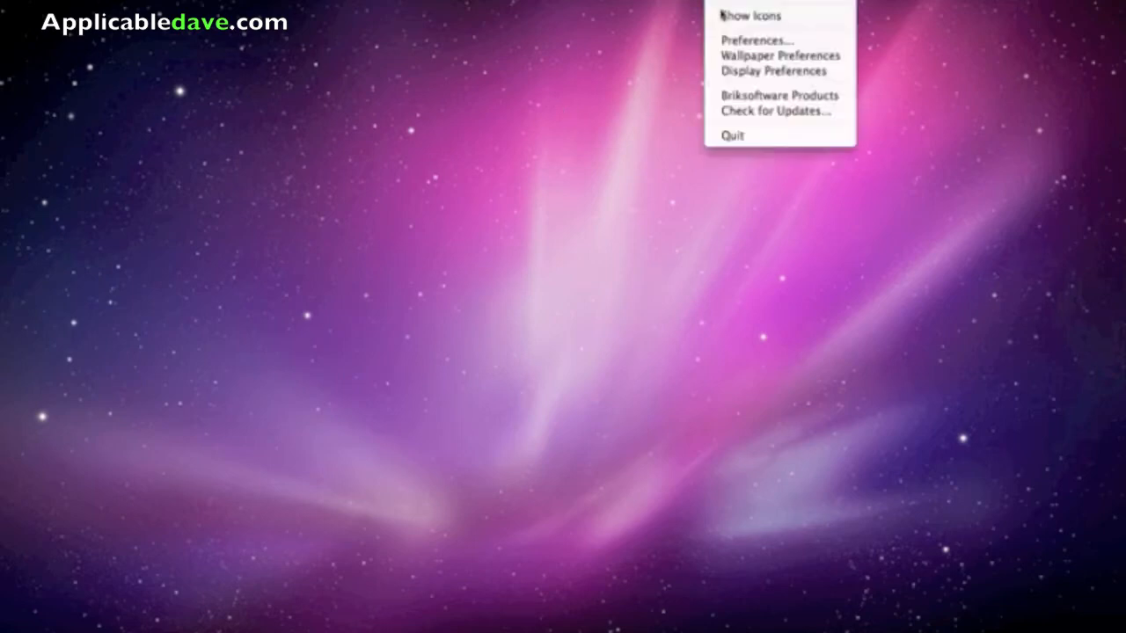
# Choose Show Icons from the Camouflage menu bar menu.
pyautogui.click(750, 15)
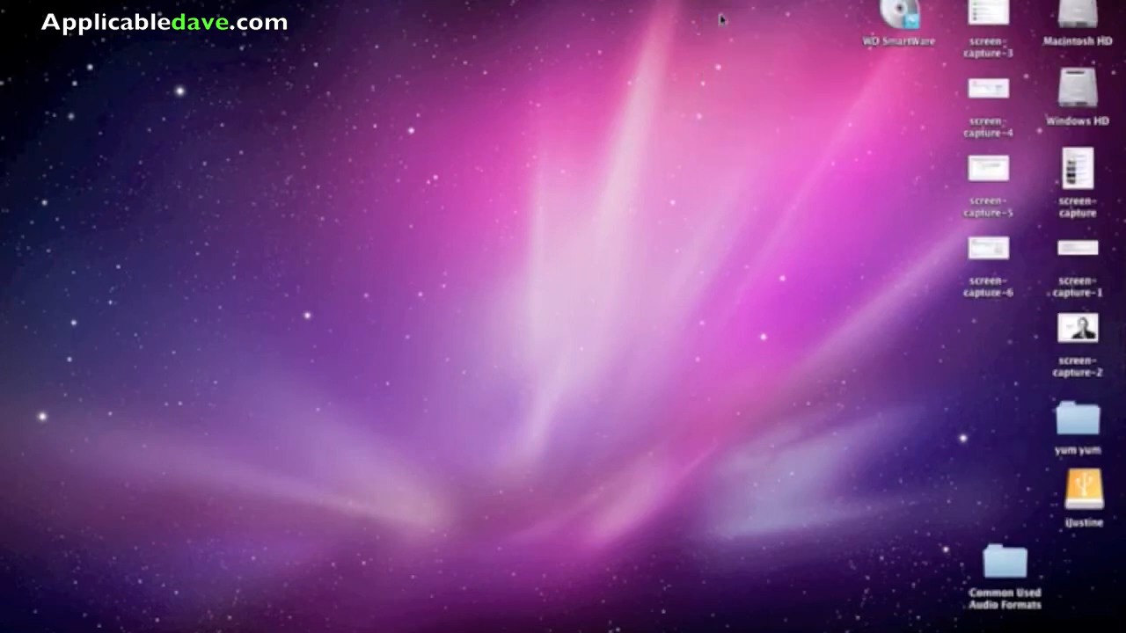
pyautogui.moveTo(1031, 210)
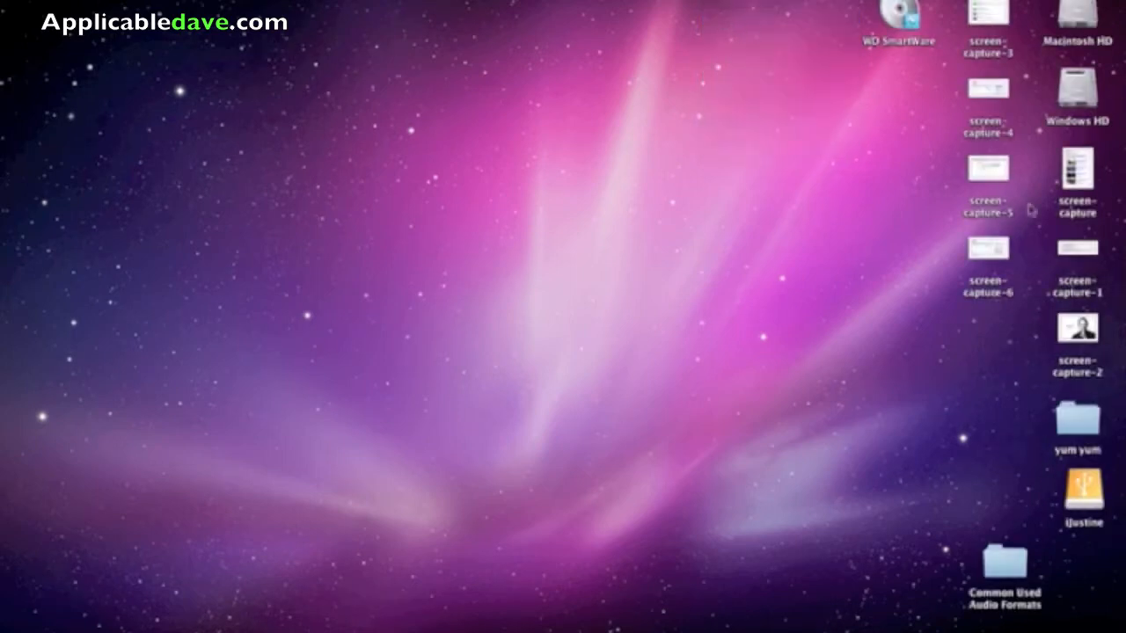
pyautogui.moveTo(704, 245)
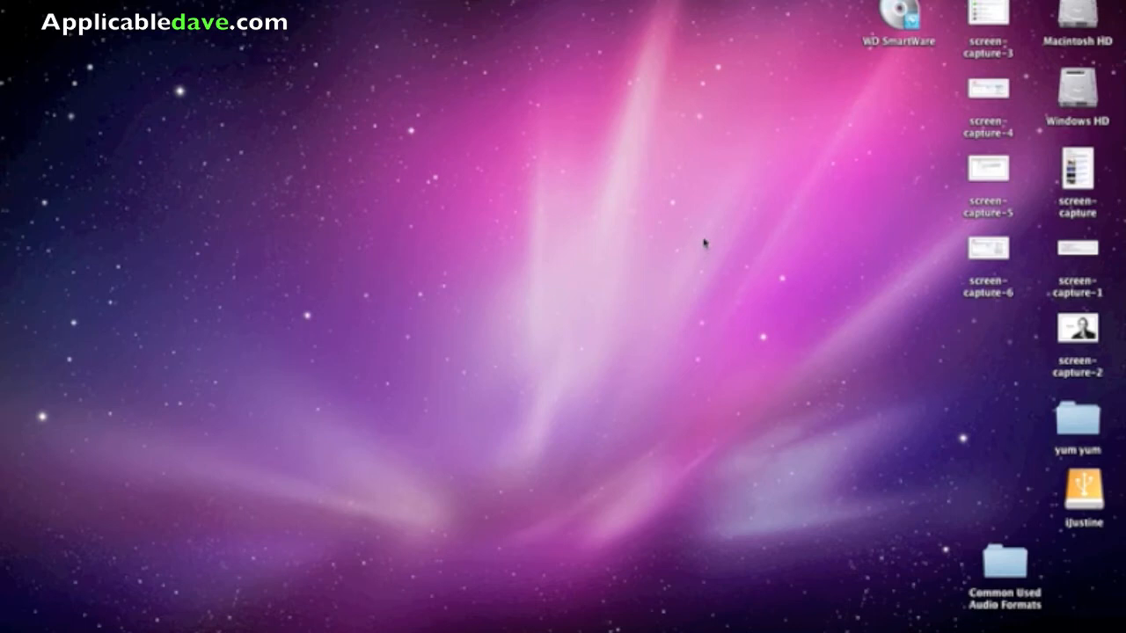
pyautogui.moveTo(849, 259)
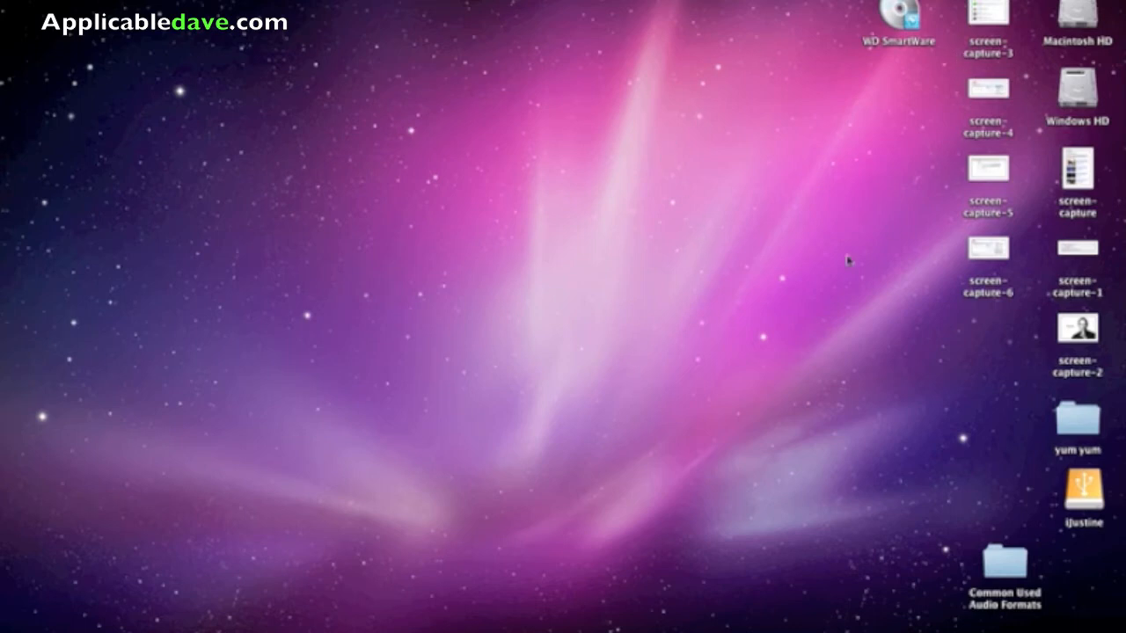
pyautogui.moveTo(988, 488)
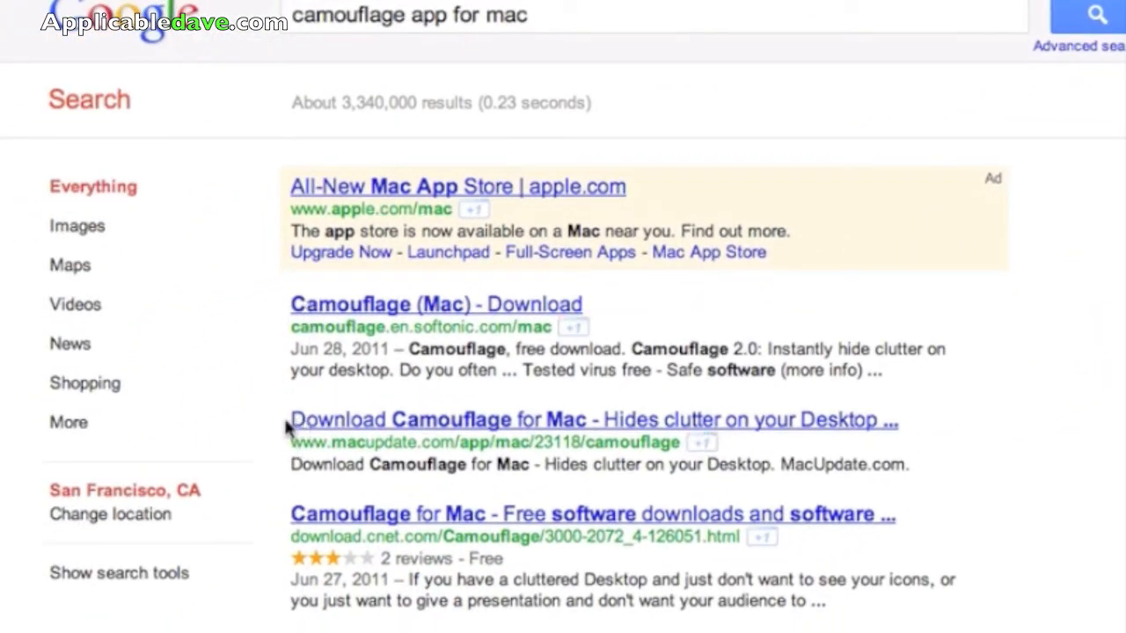
pyautogui.moveTo(308, 429)
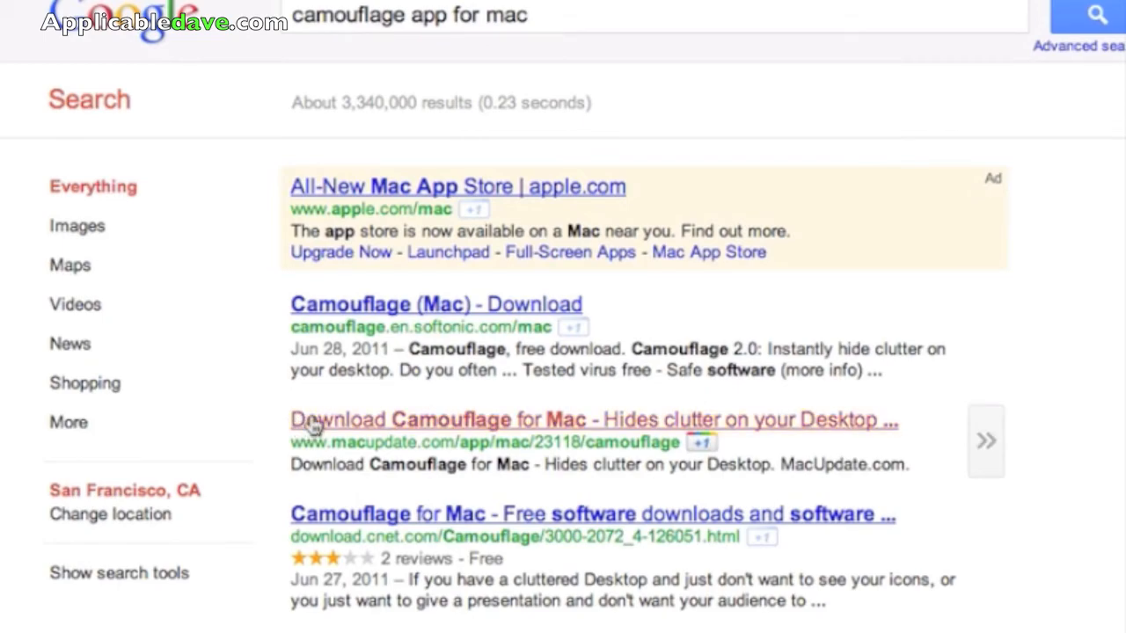
# Open the MacUpdate Camouflage result from the Google search.
pyautogui.click(592, 420)
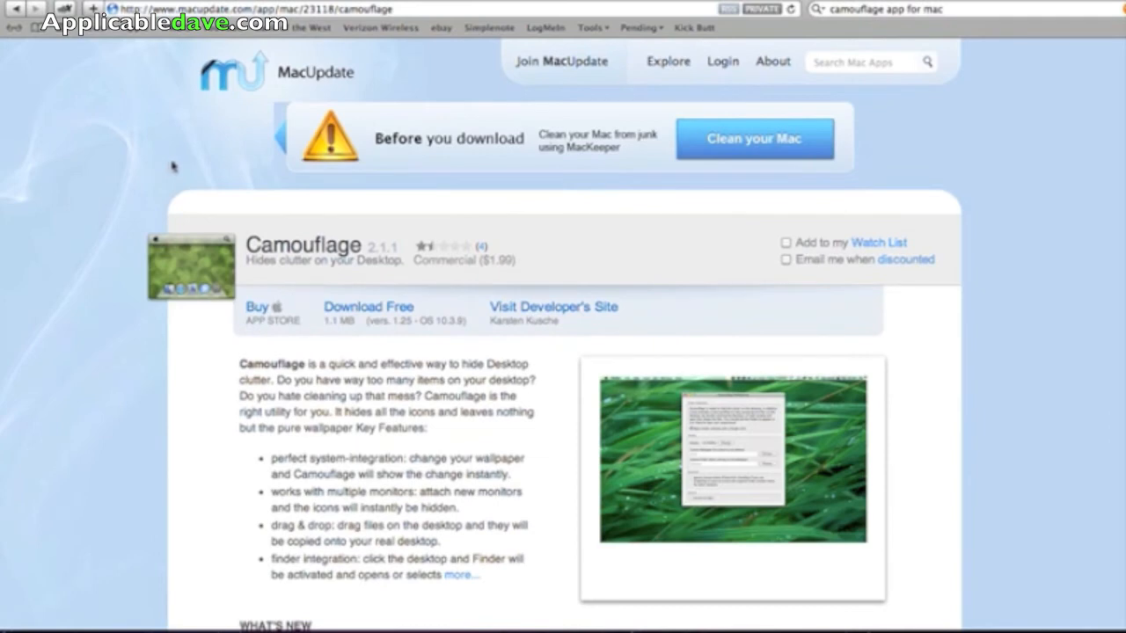
# Scroll down the MacUpdate Camouflage page to its description and Download Free link.
pyautogui.scroll(-3)
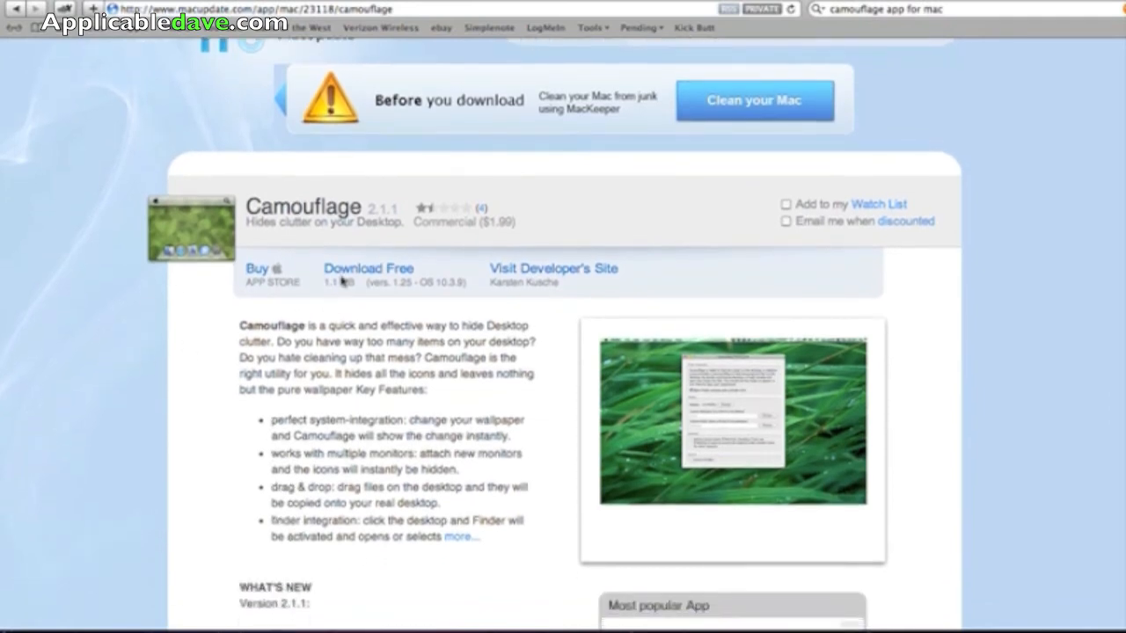
pyautogui.moveTo(583, 361)
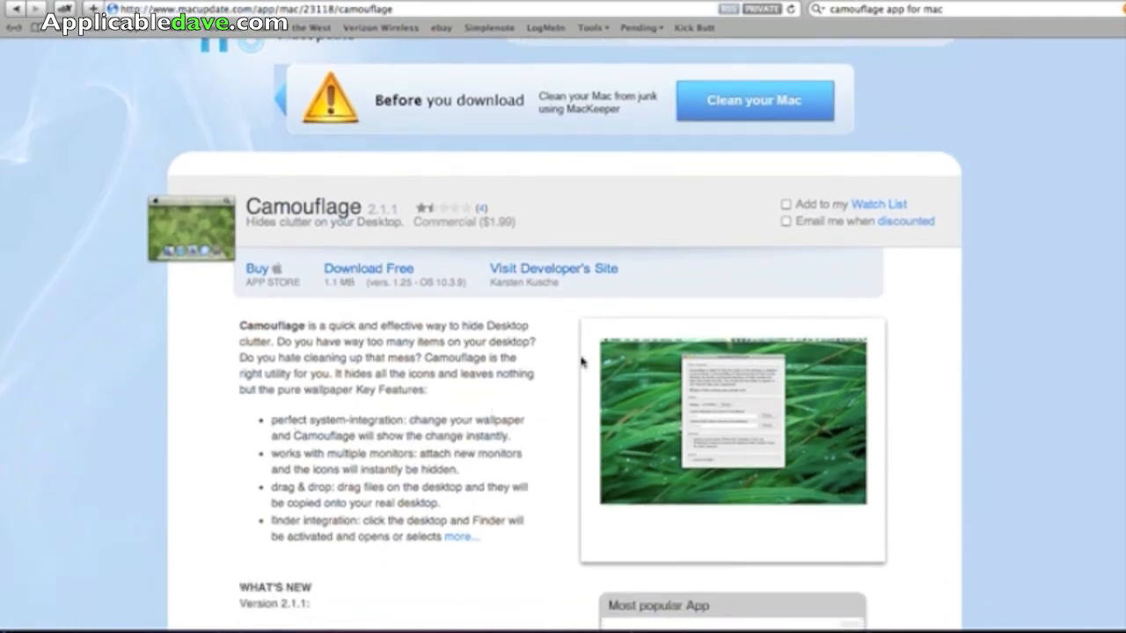
pyautogui.scroll(-3)
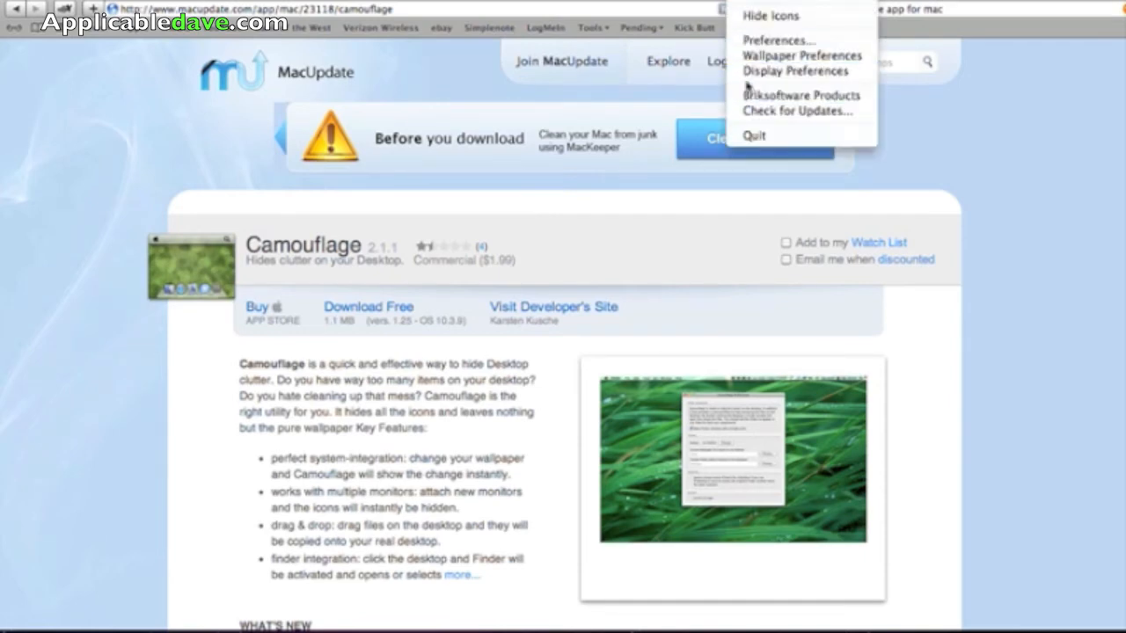
pyautogui.moveTo(795, 71)
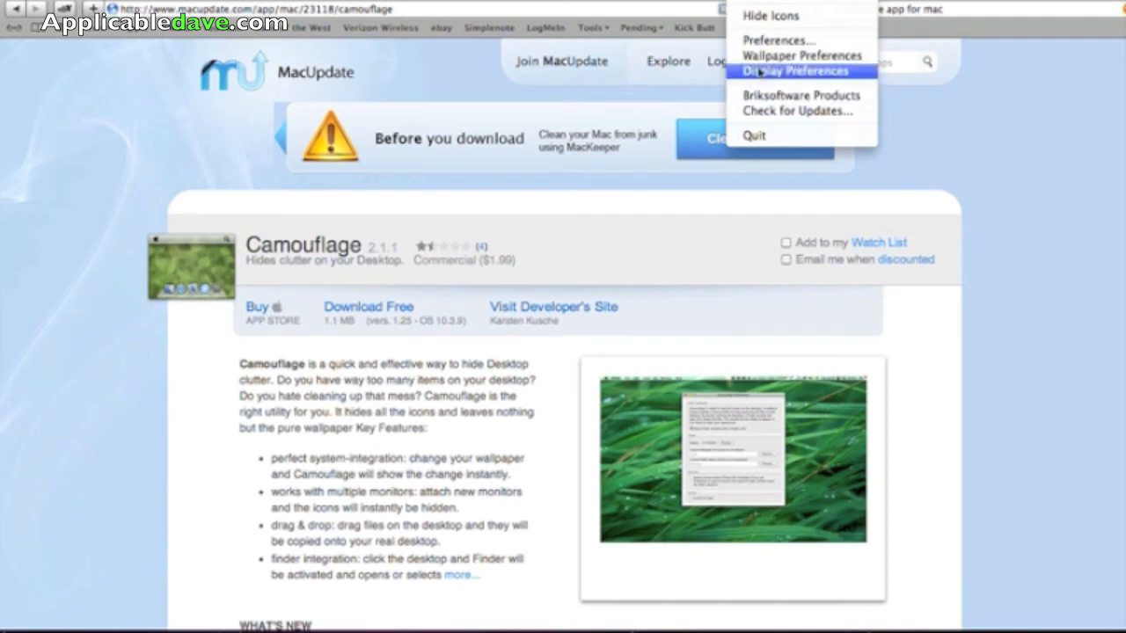
pyautogui.moveTo(779, 41)
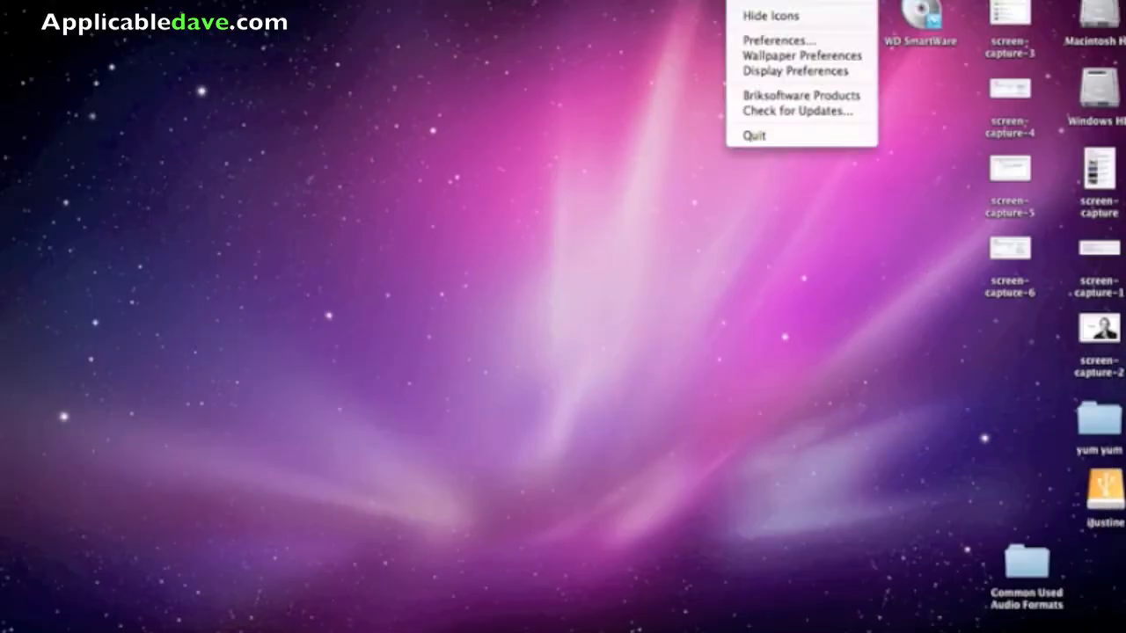
pyautogui.moveTo(770, 16)
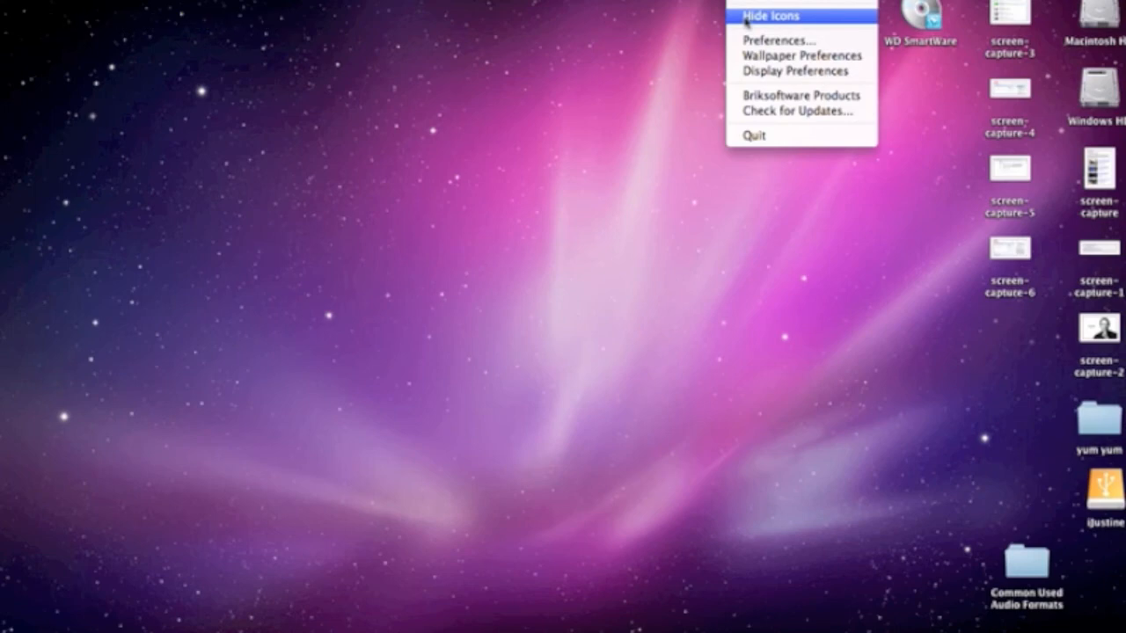
# Choose Hide Icons from the Camouflage menu bar menu.
pyautogui.click(769, 15)
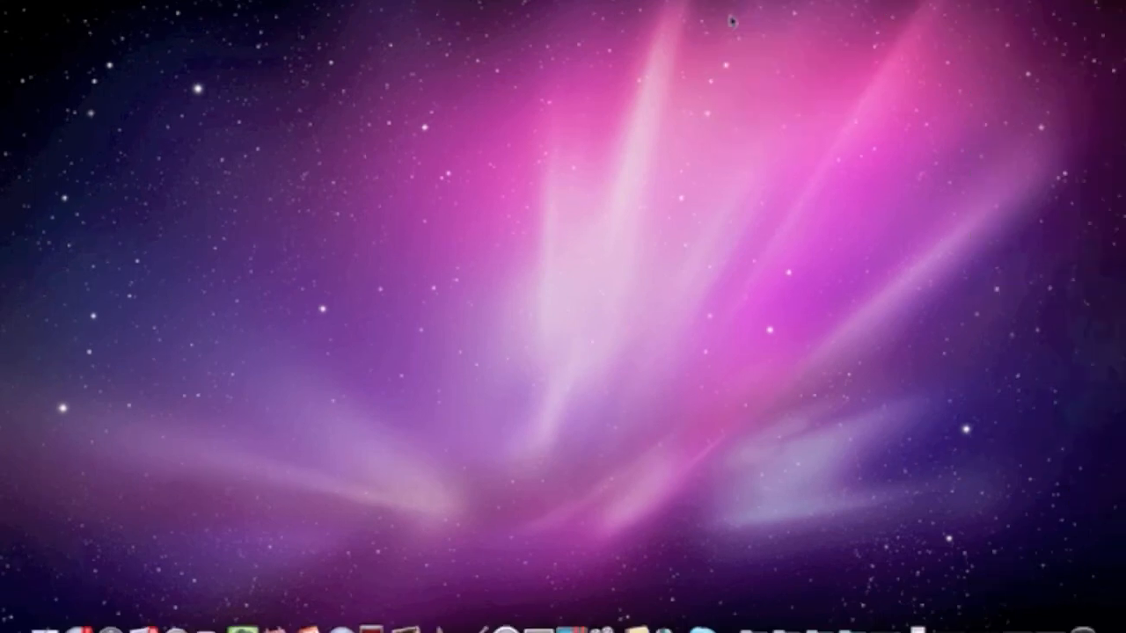